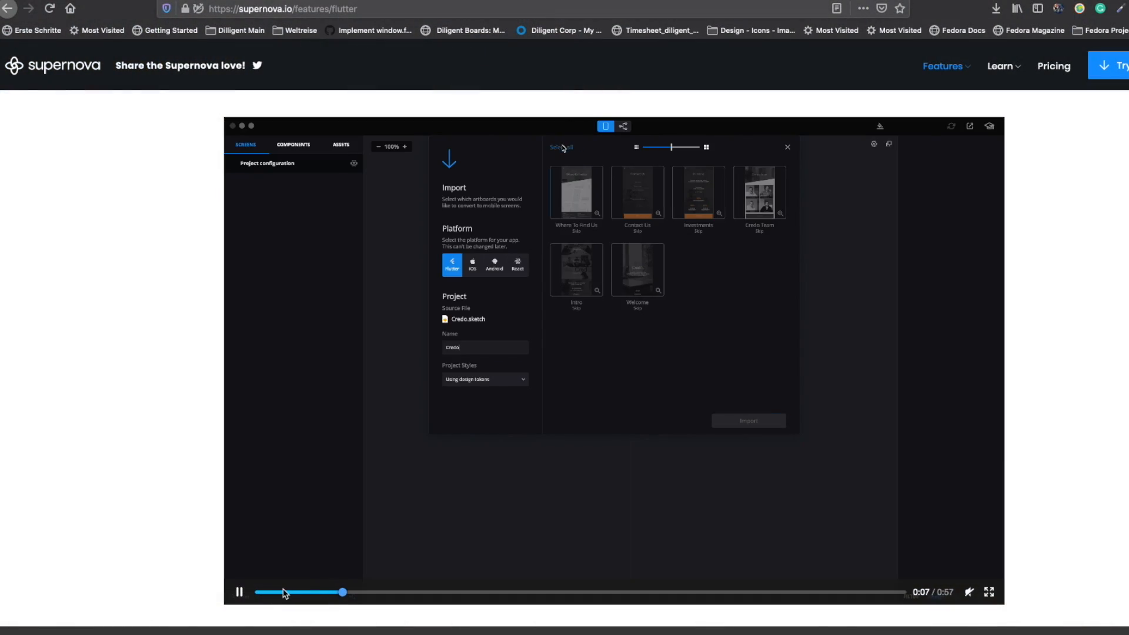
- Bring up the Discover Plugins catalogue from the Plugins menu
click(748, 421)
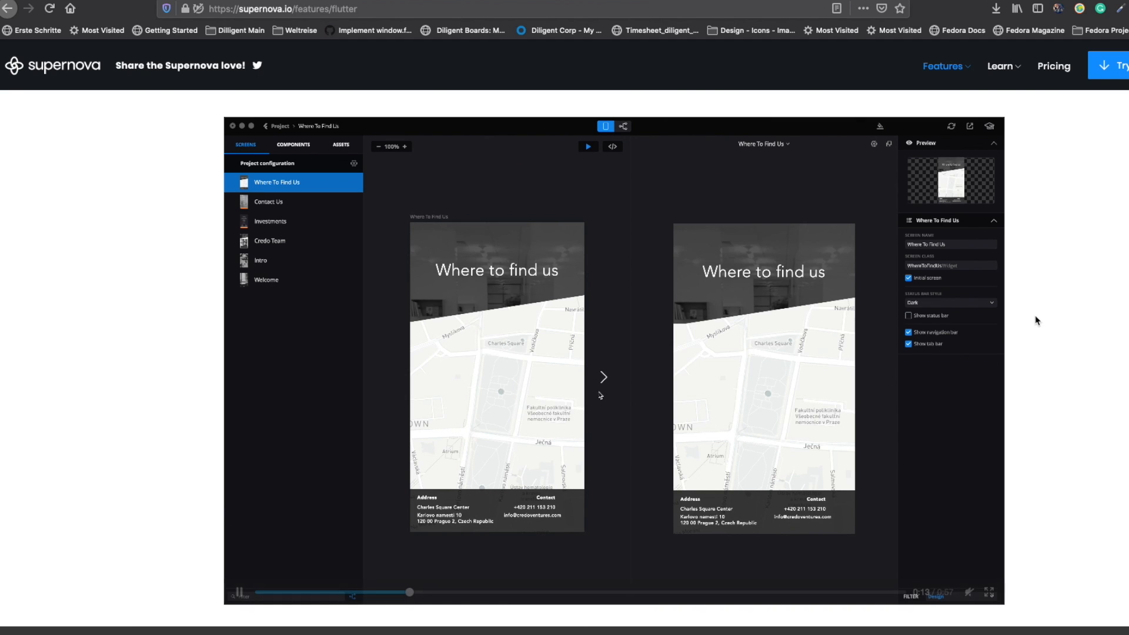
click(268, 201)
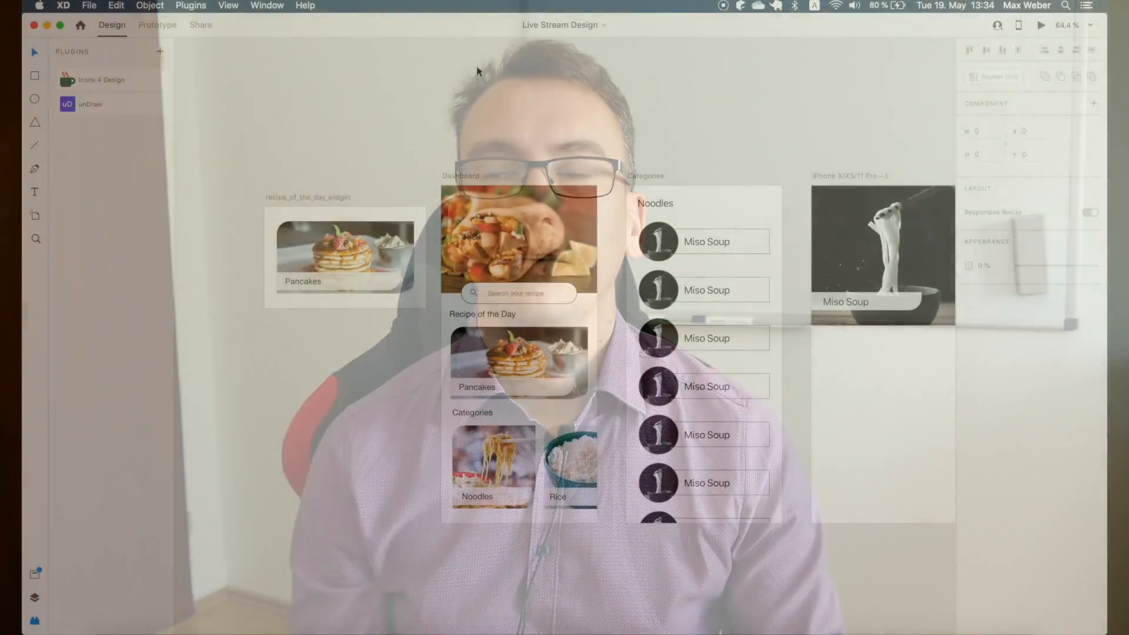
click(191, 7)
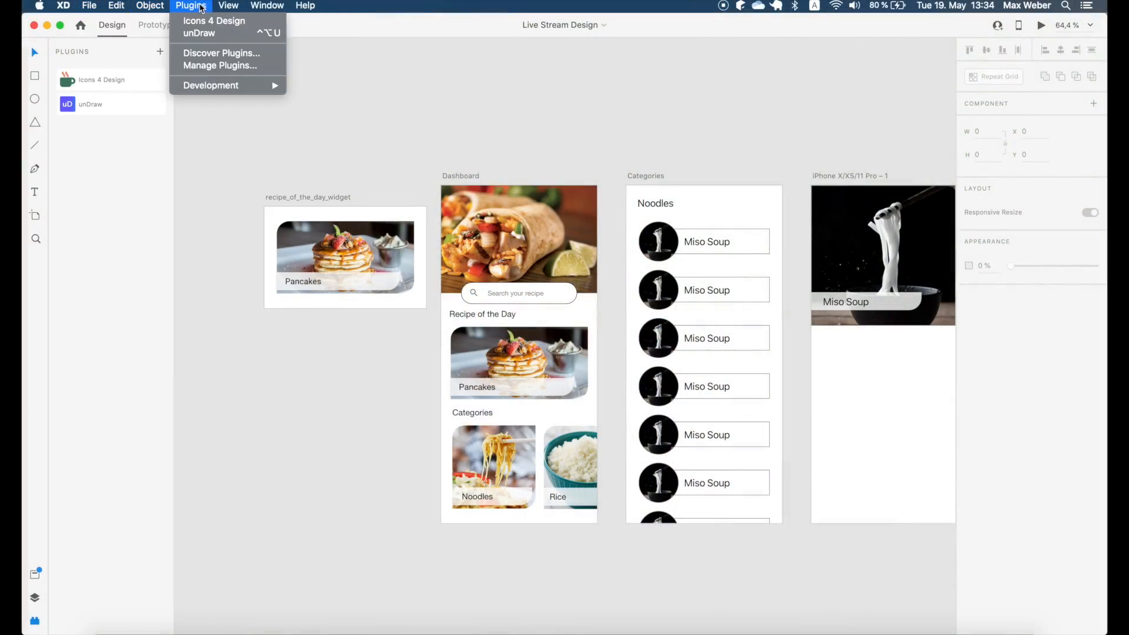
mouse_move(221, 53)
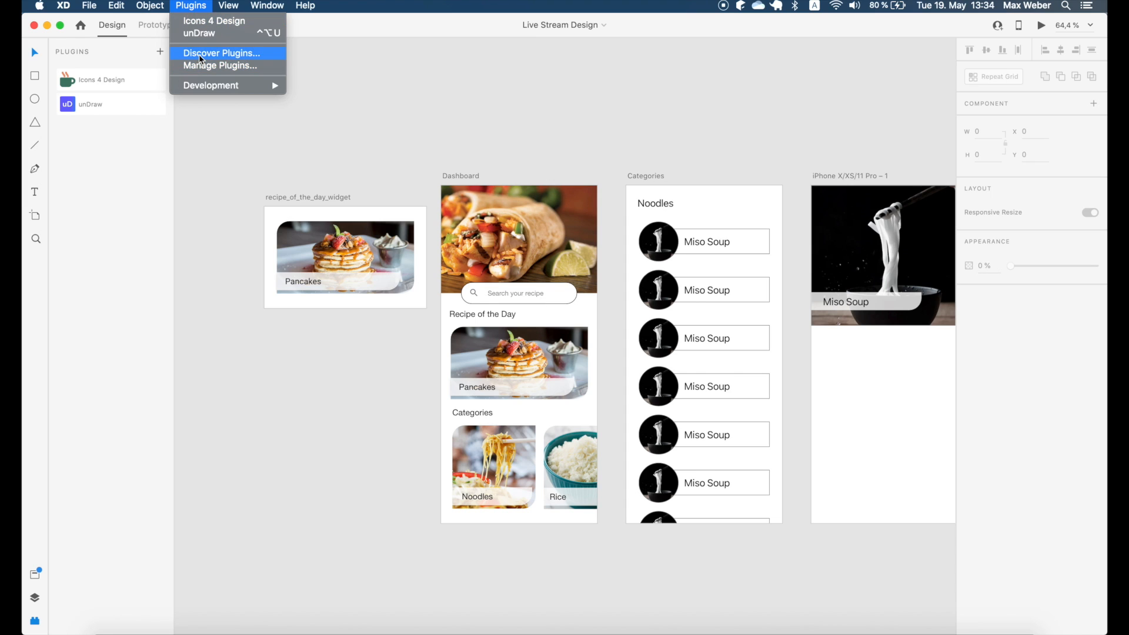
click(221, 52)
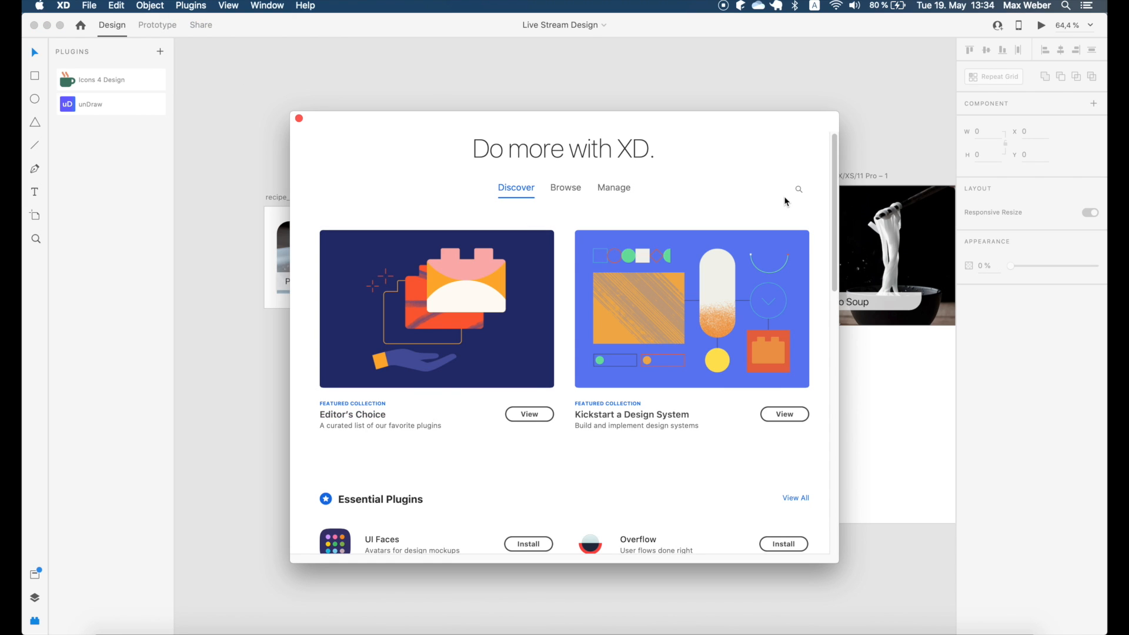
- Search the catalogue for "flutter" and install the XD to Flutter plugin
click(566, 187)
text(flutter)
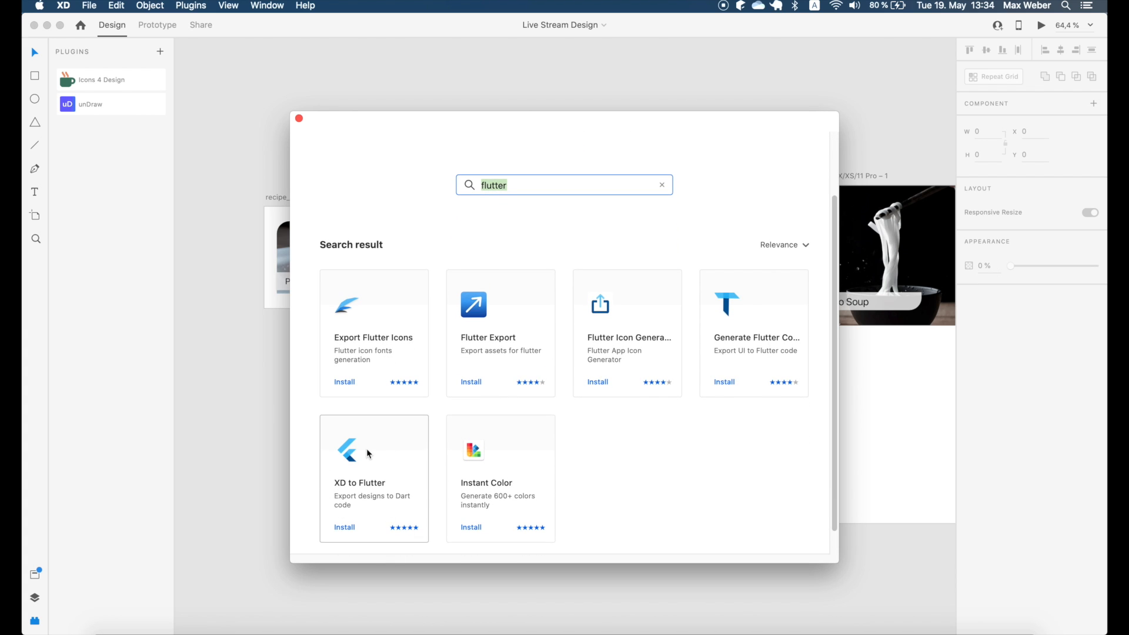
click(374, 451)
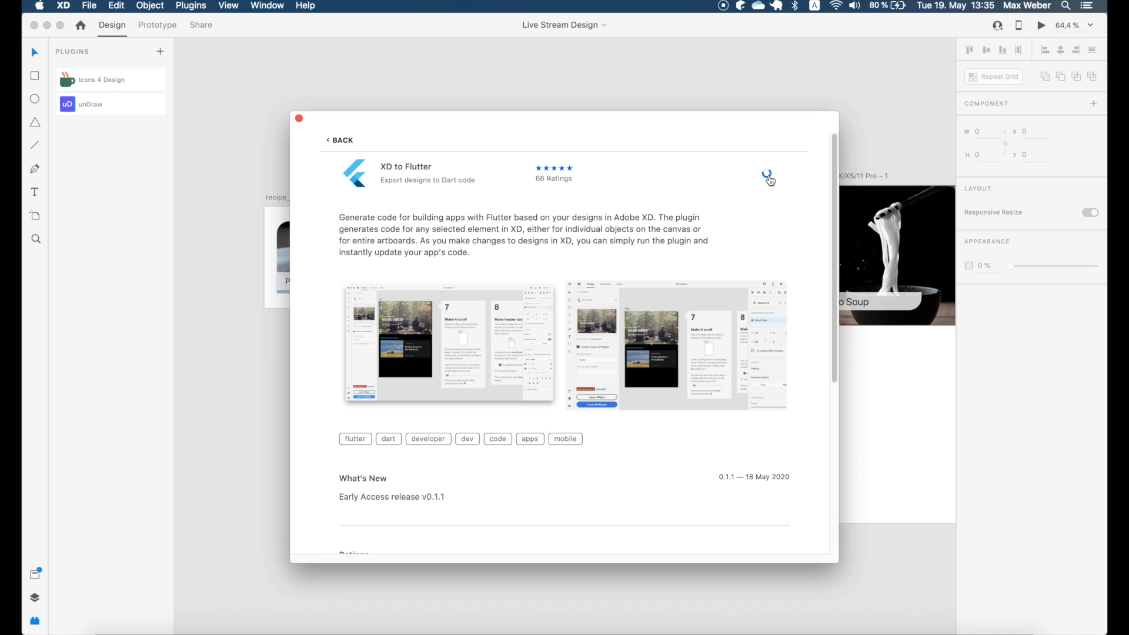
click(768, 177)
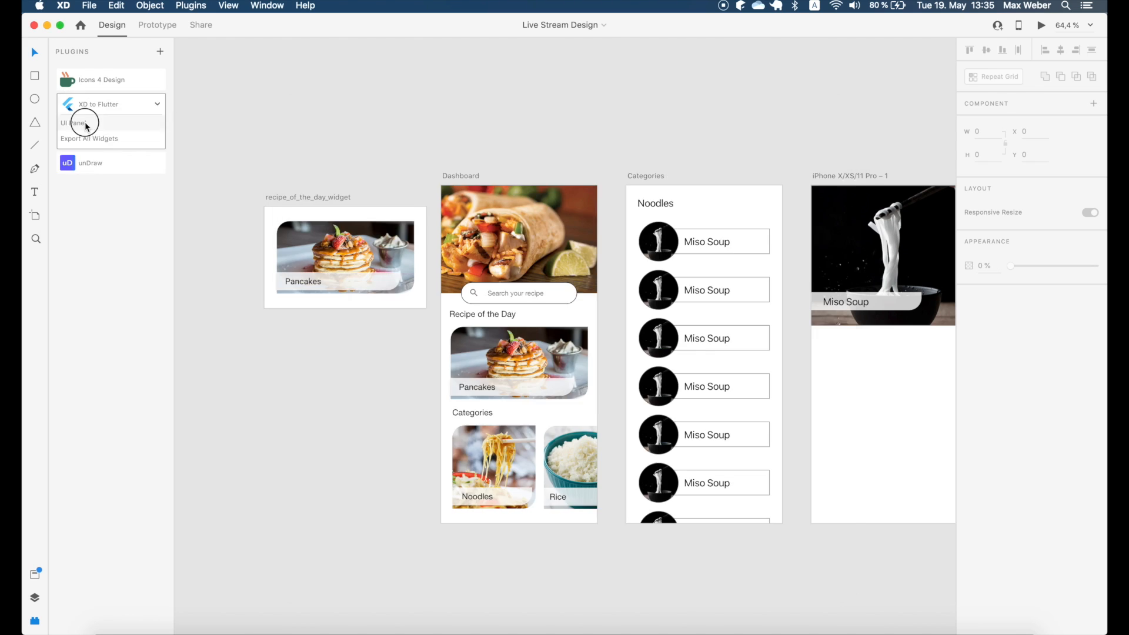
- Link the XD to Flutter panel to the Flutter project folder, code in lib and images in assets/images
click(97, 103)
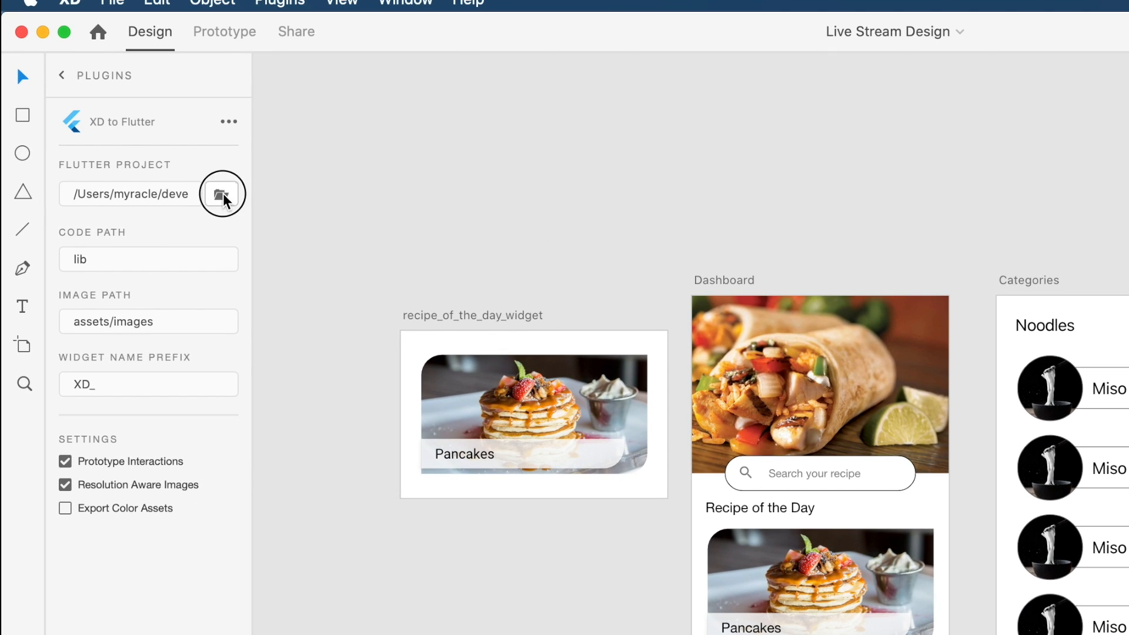
click(222, 193)
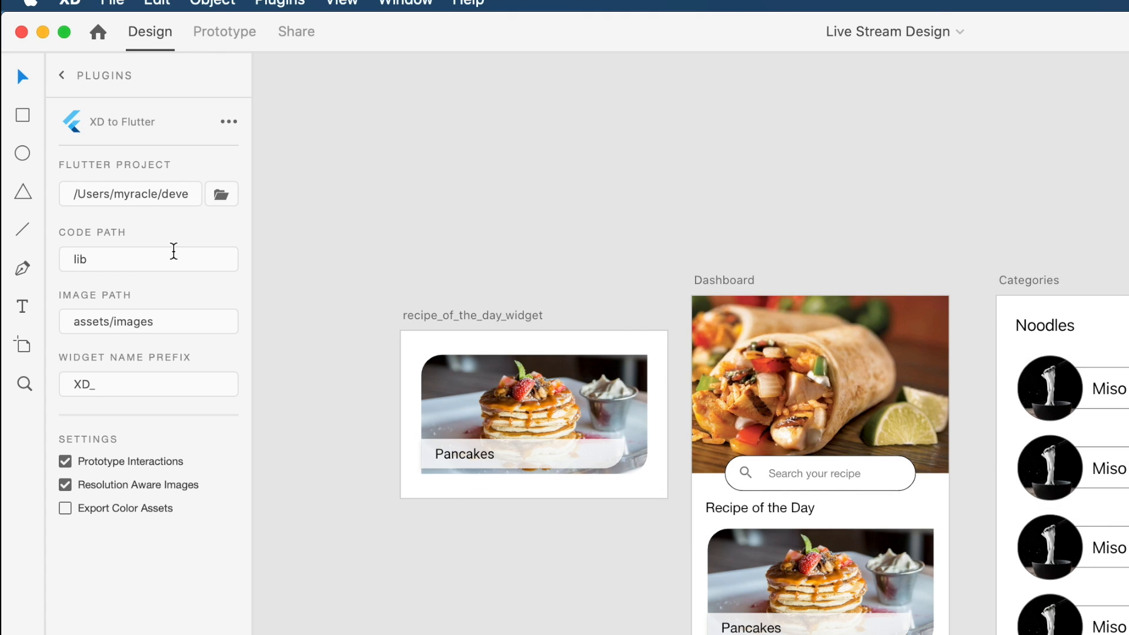
click(149, 383)
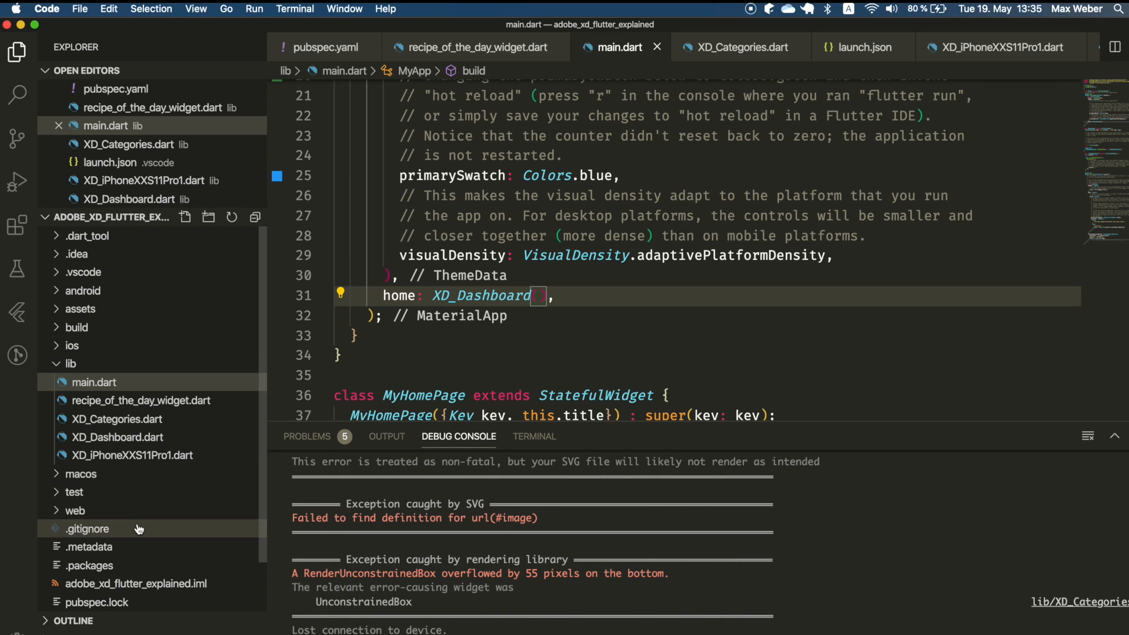
- Review pubspec.yaml for the adobe_xd ^0.1.3 dependency and the assets/images asset entry
click(324, 47)
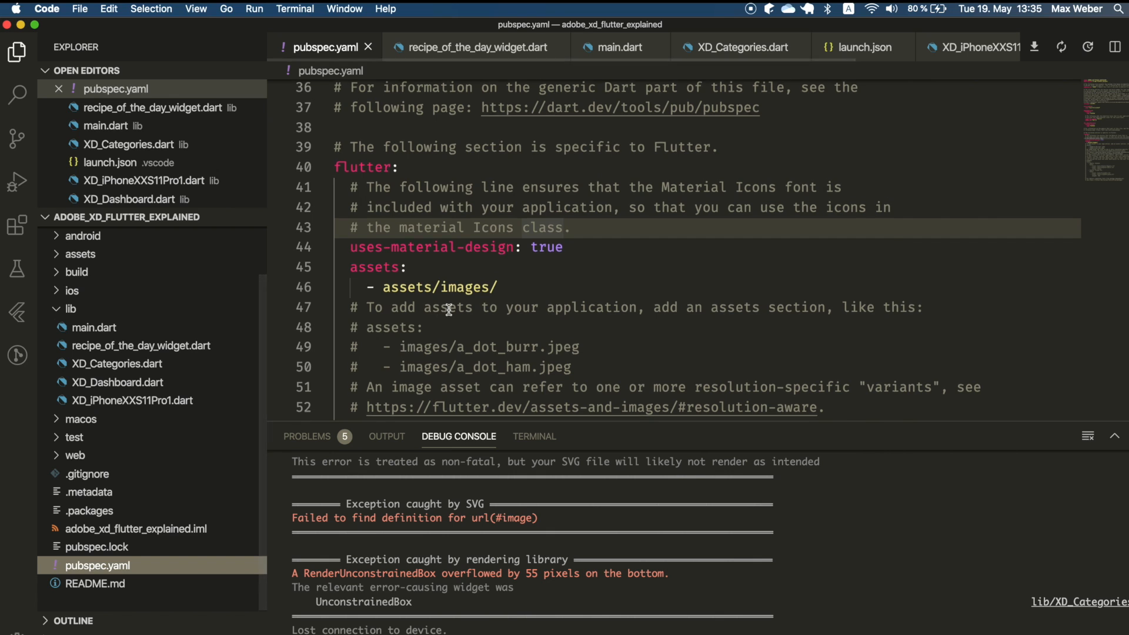
scroll(up, 3)
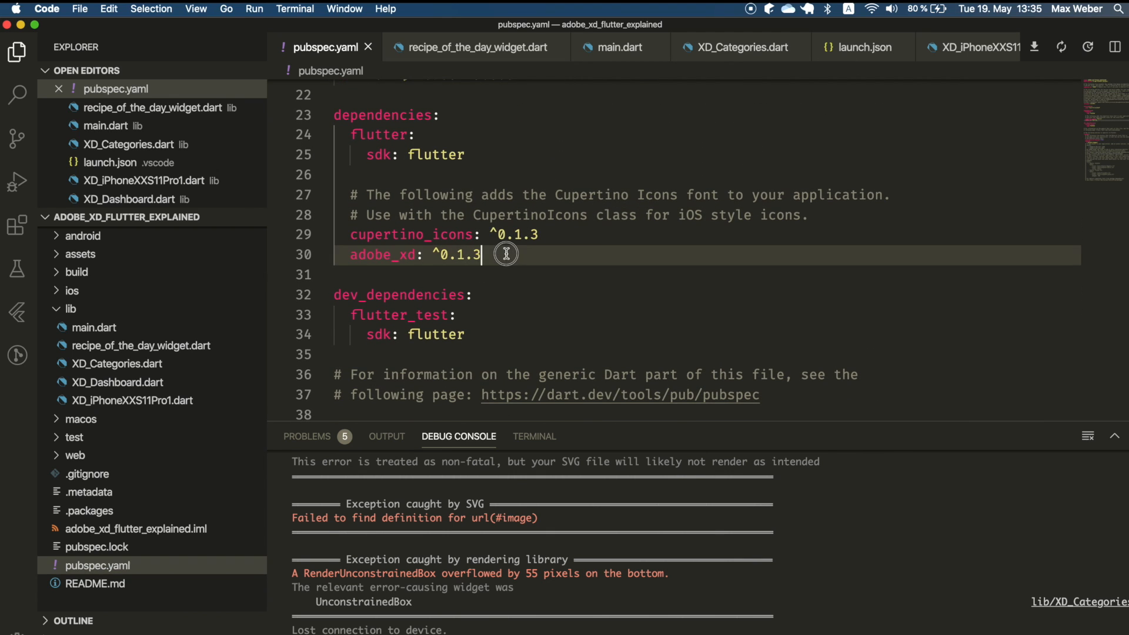
scroll(down, 3)
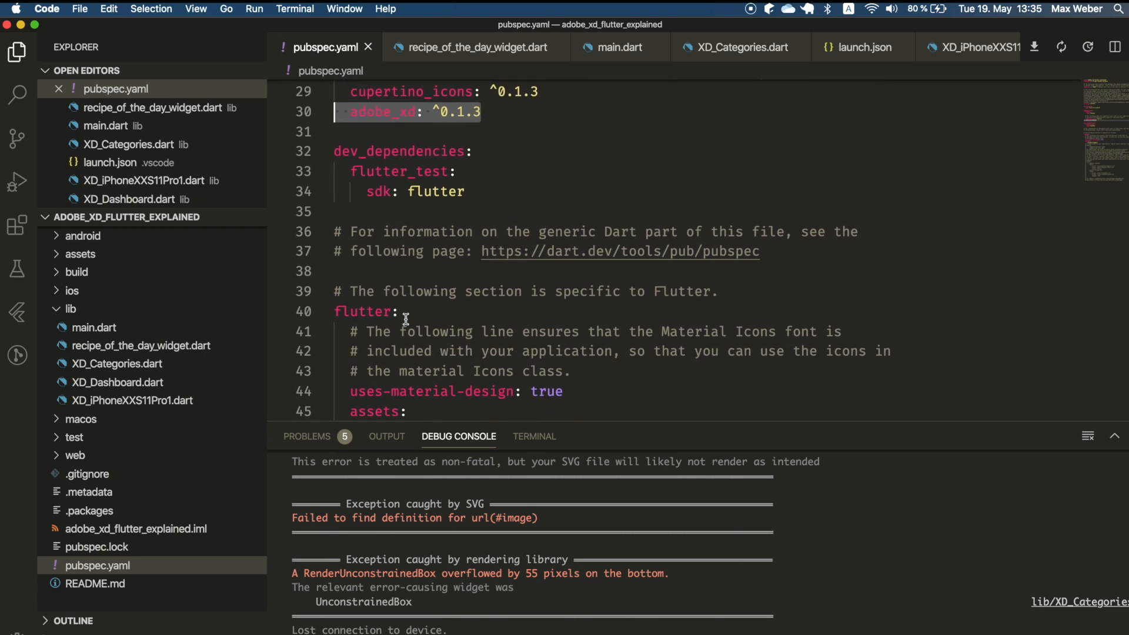
scroll(down, 3)
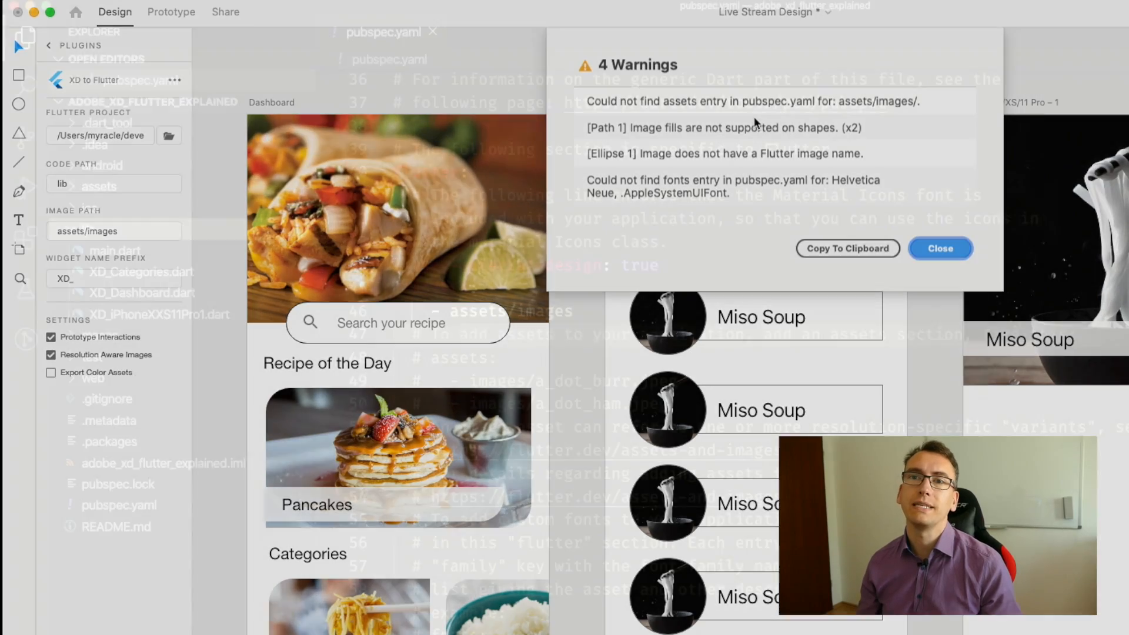
- Inspect the generated XD_iPhoneXXS11Pro1.dart widget code under lib
click(939, 249)
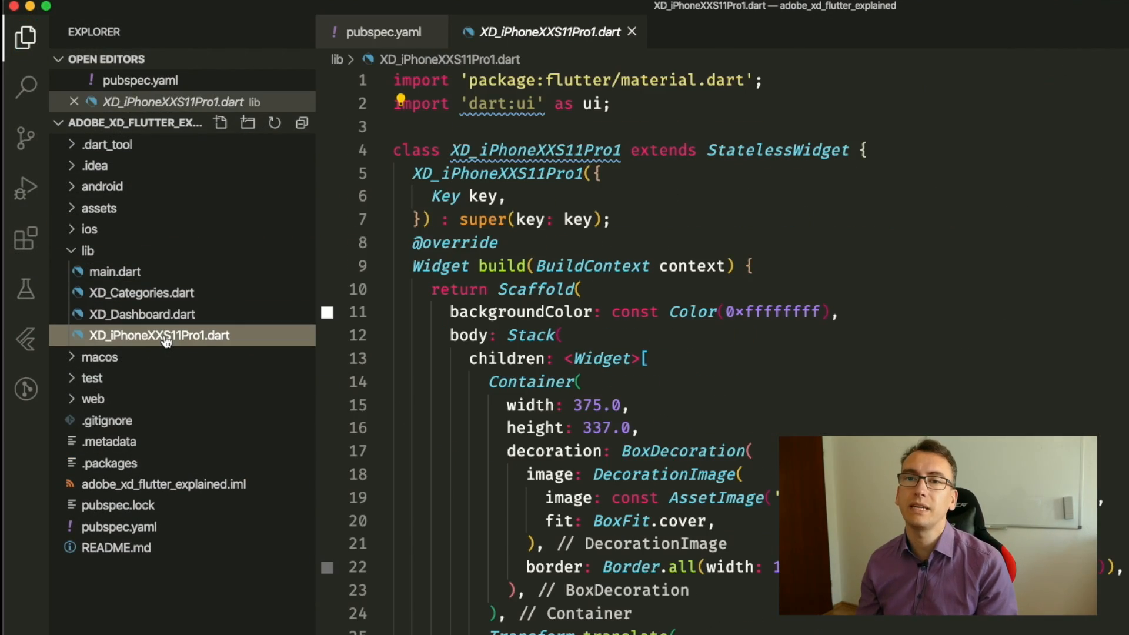
scroll(down, 3)
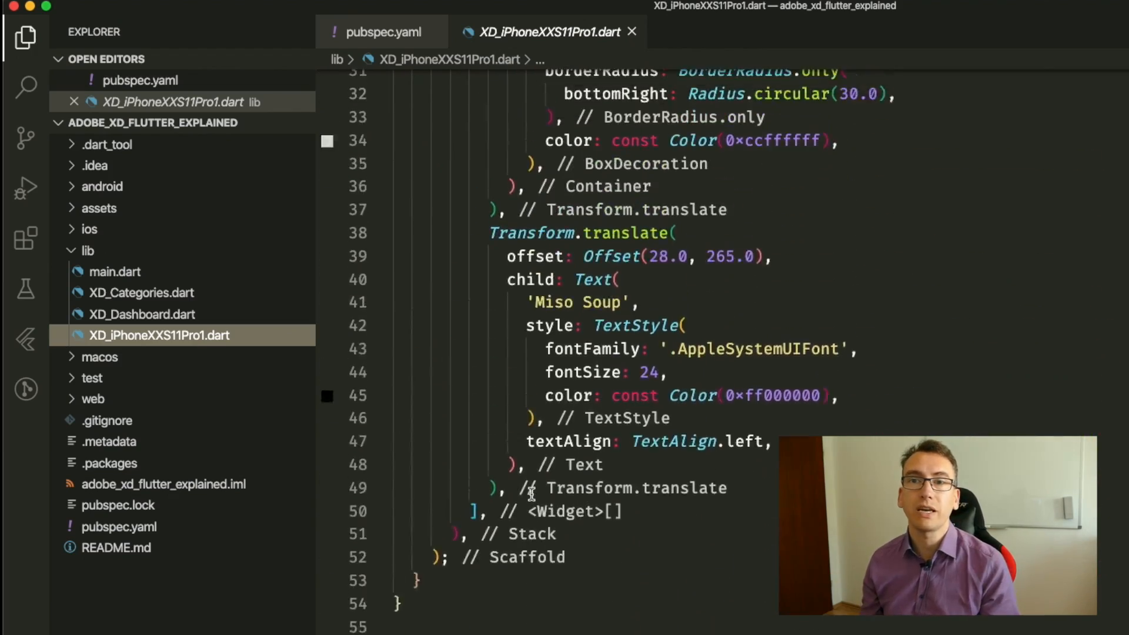
click(142, 293)
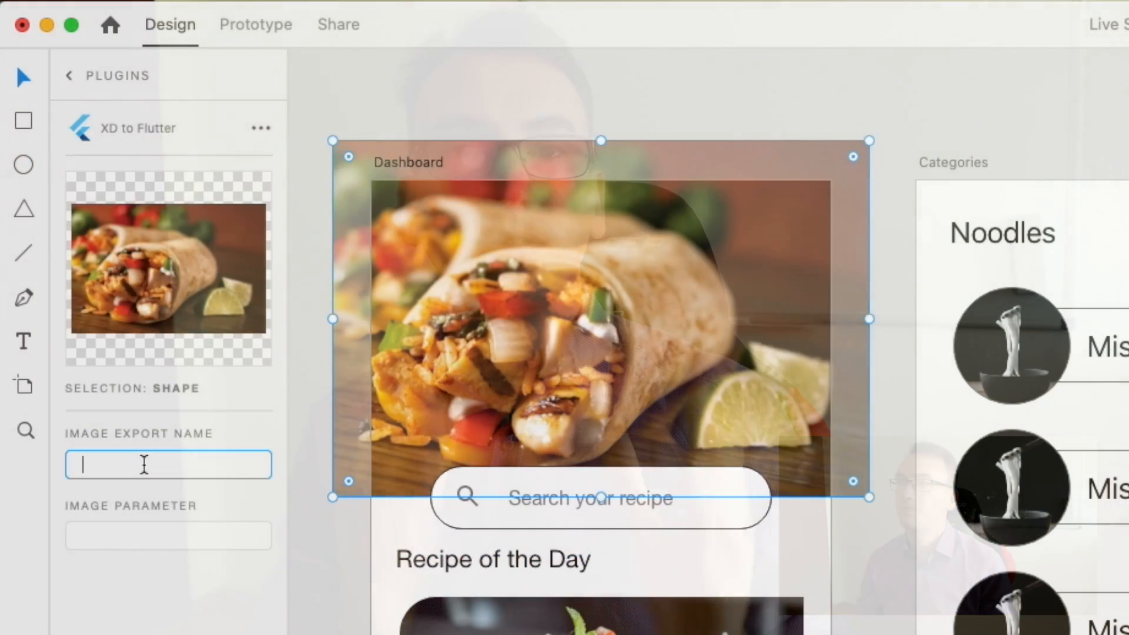
- Name the header image Bean Burrito for export and export all images to the Flutter project
text(Burrit)
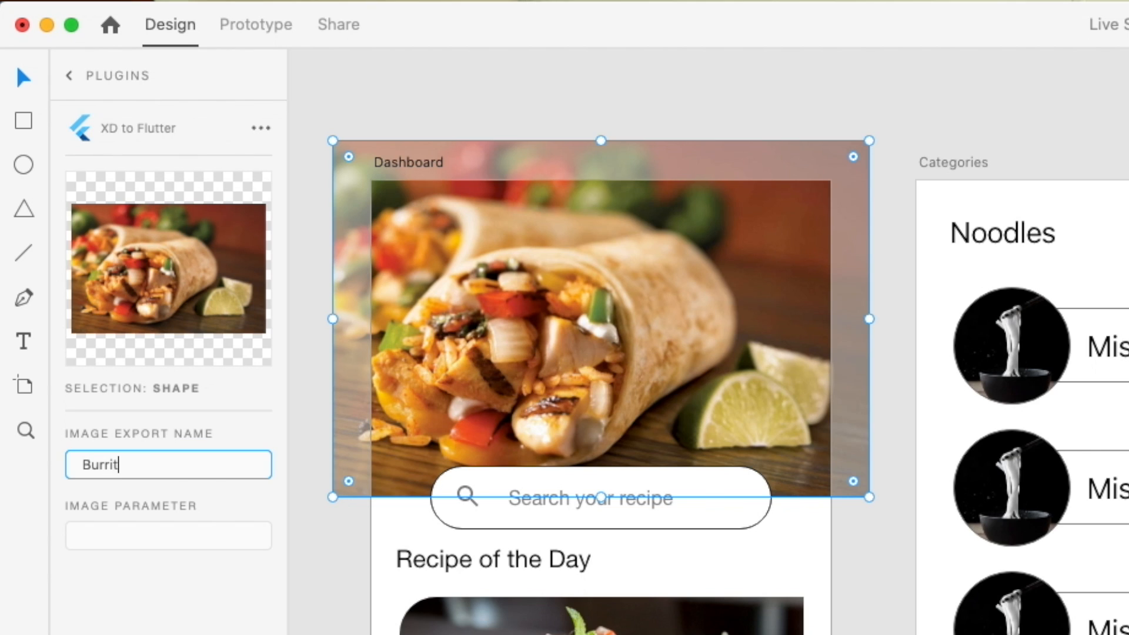
text(Bean Bu)
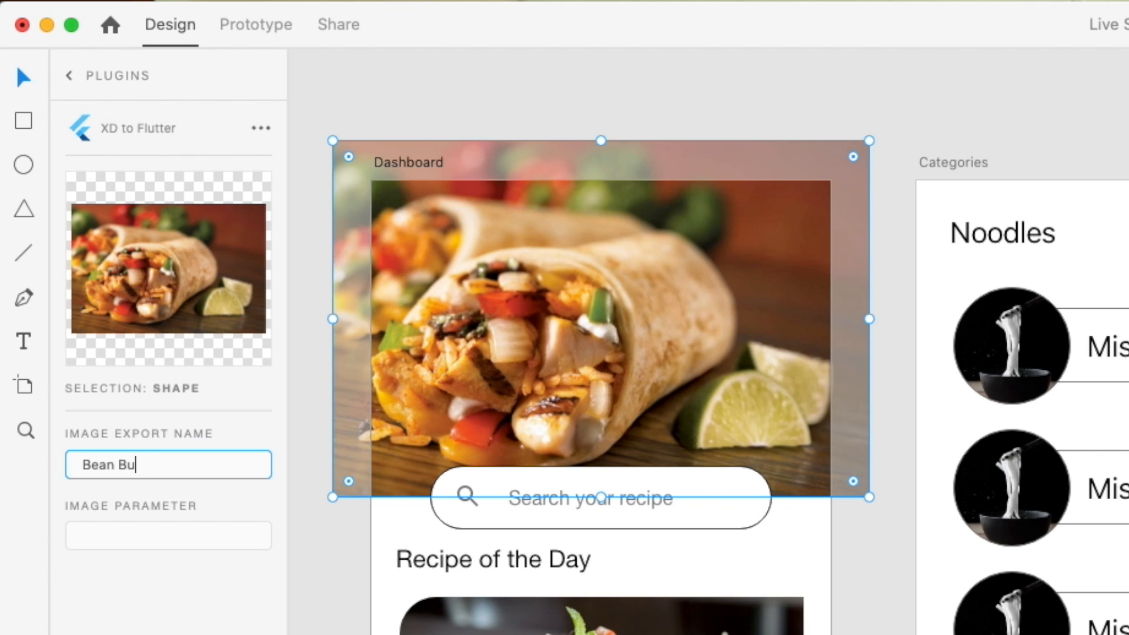
text(rrito)
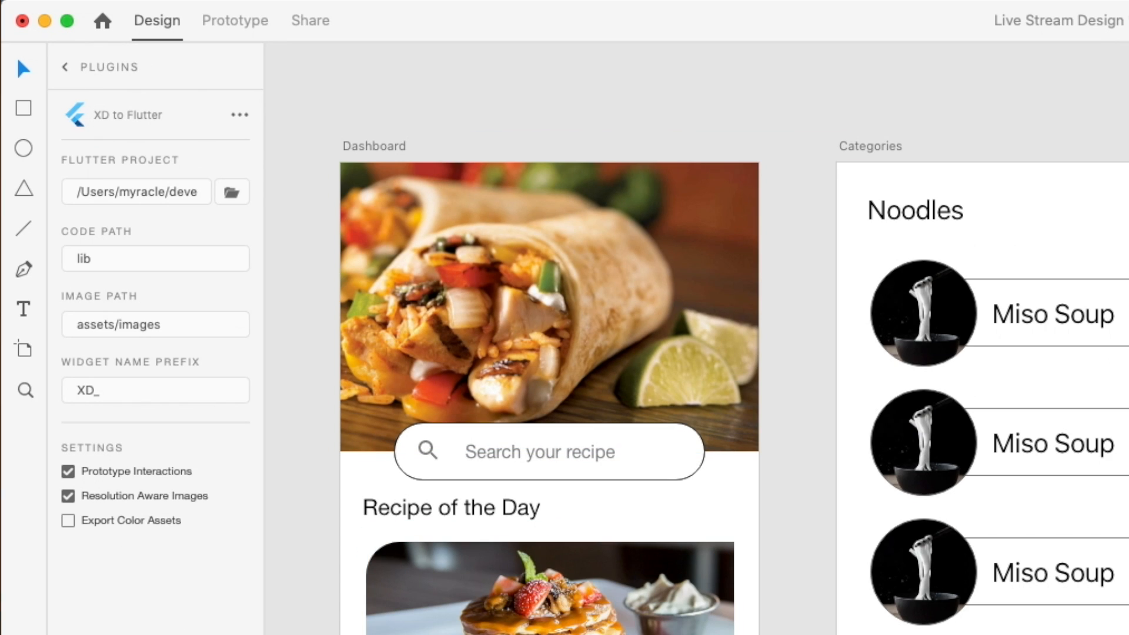
click(136, 192)
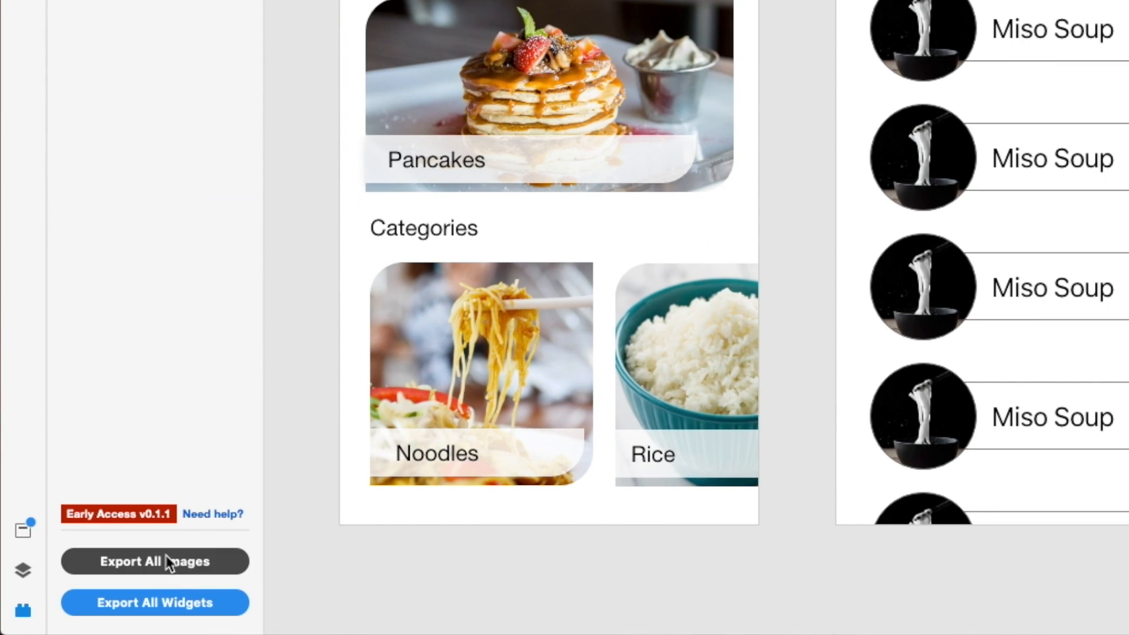
click(154, 561)
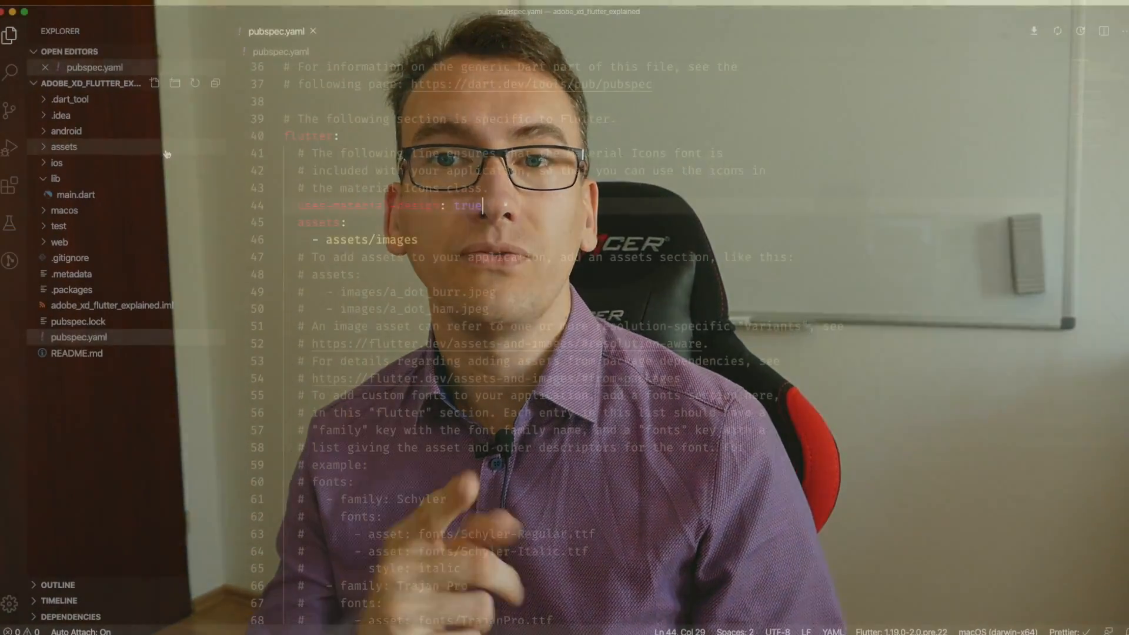
- Preview White noodles.png and the 3.0x Bean Burrito.png exported into assets/images
click(64, 146)
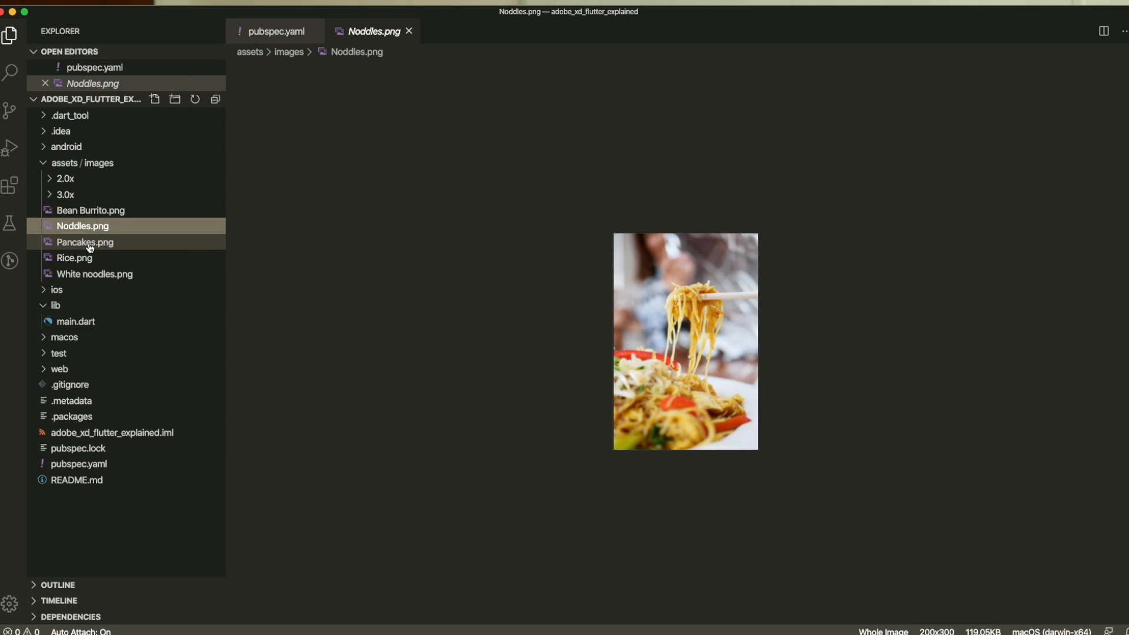
click(94, 274)
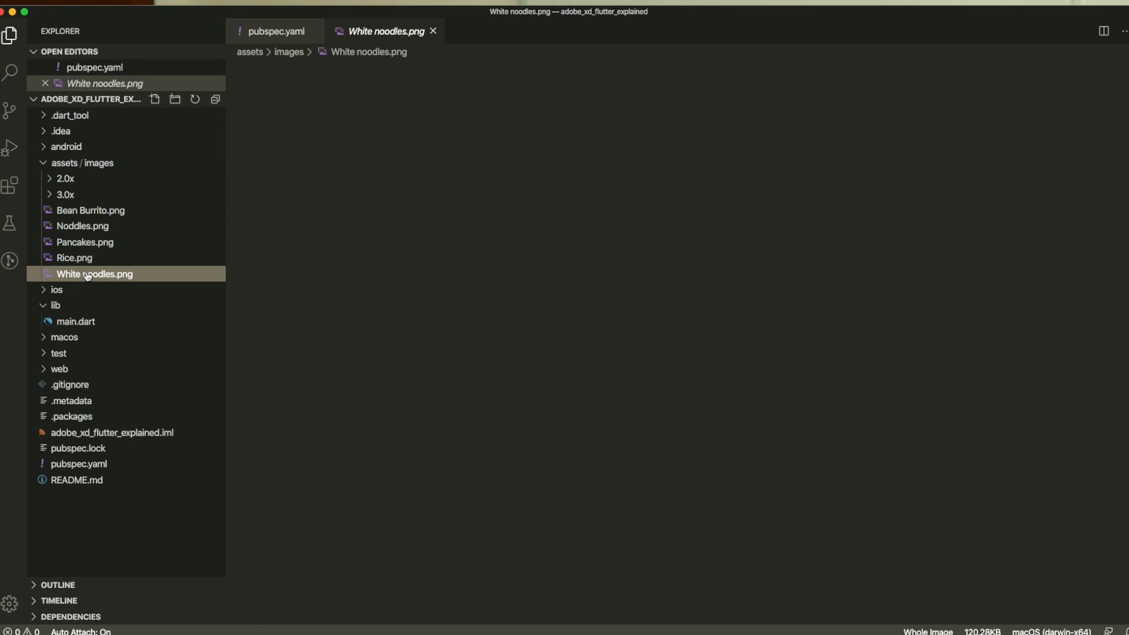
click(95, 209)
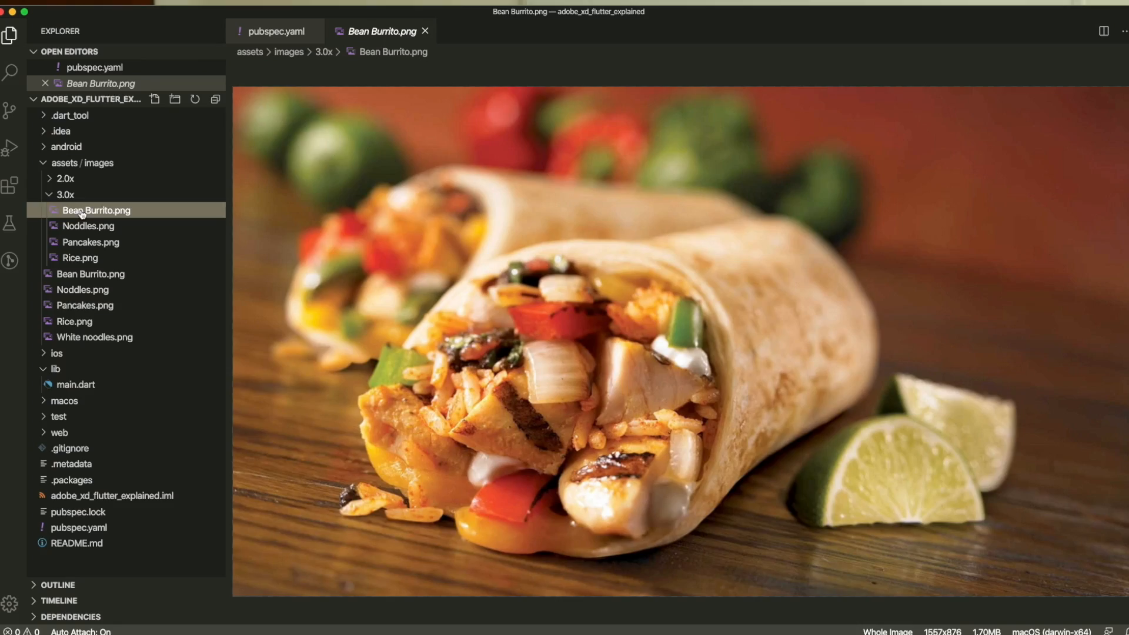
click(95, 194)
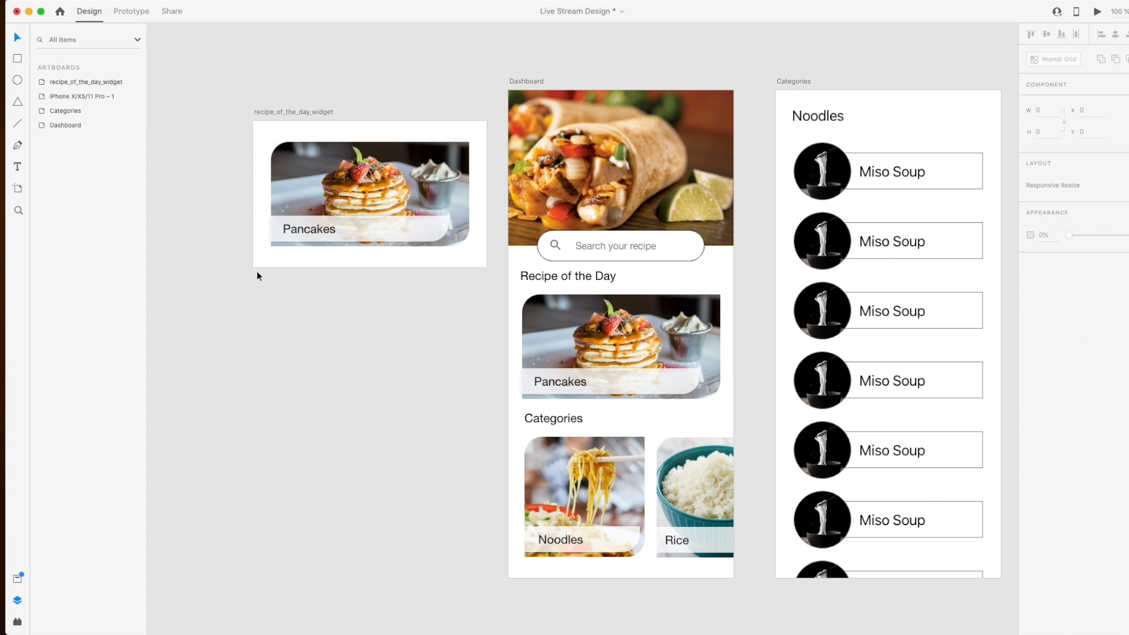
- Export the recipe_of_the_day_widget artboard with Export All Widgets into lib
click(86, 81)
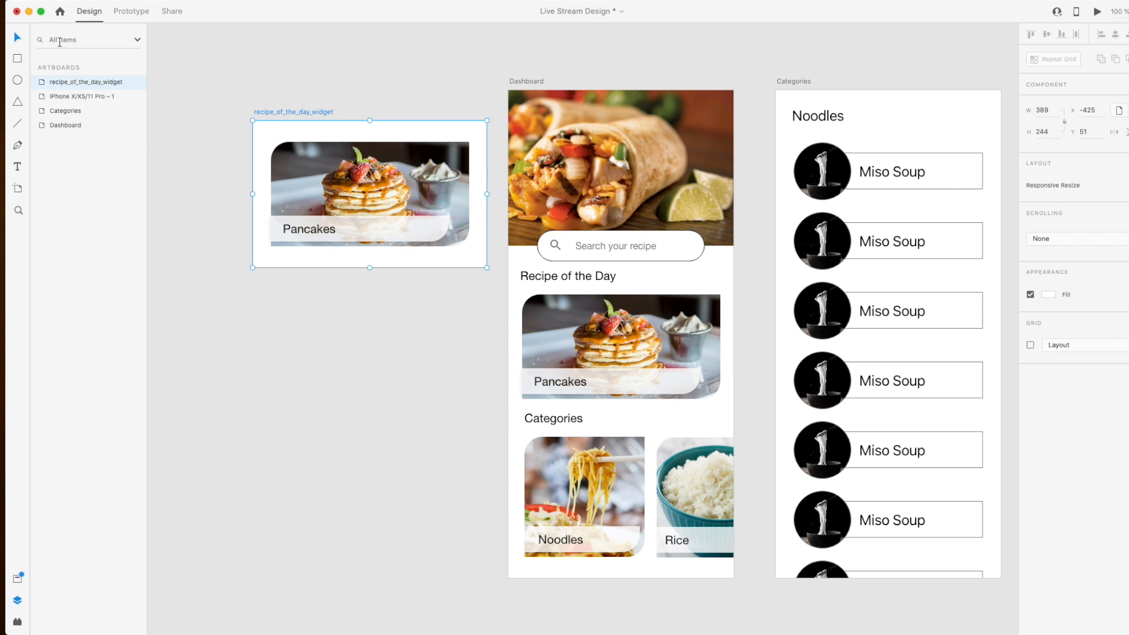
mouse_move(127, 30)
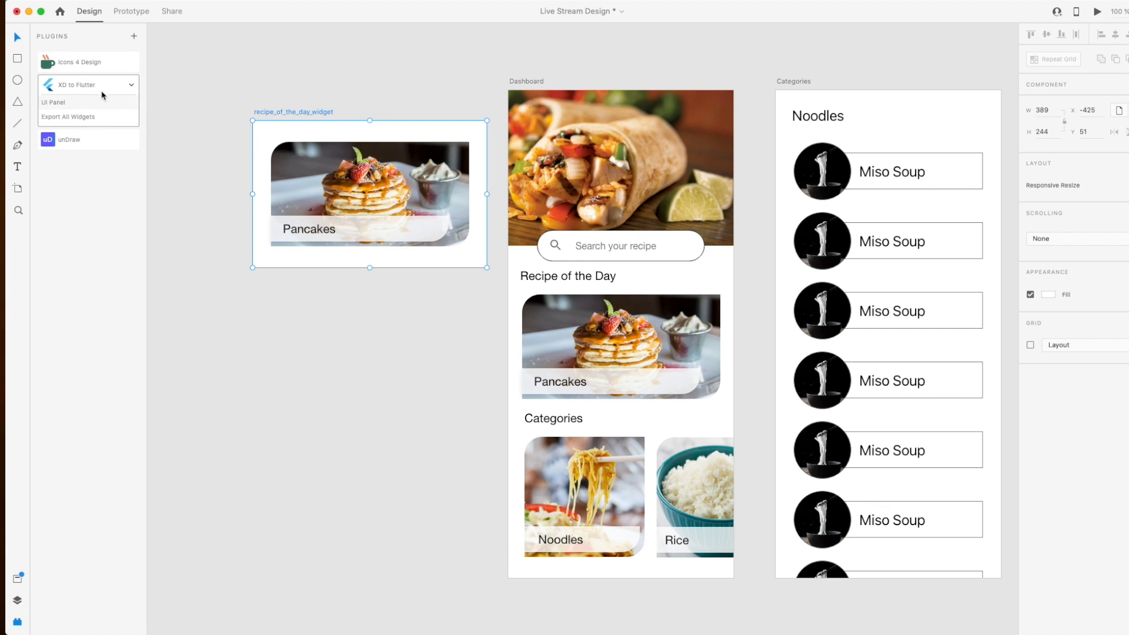
click(55, 101)
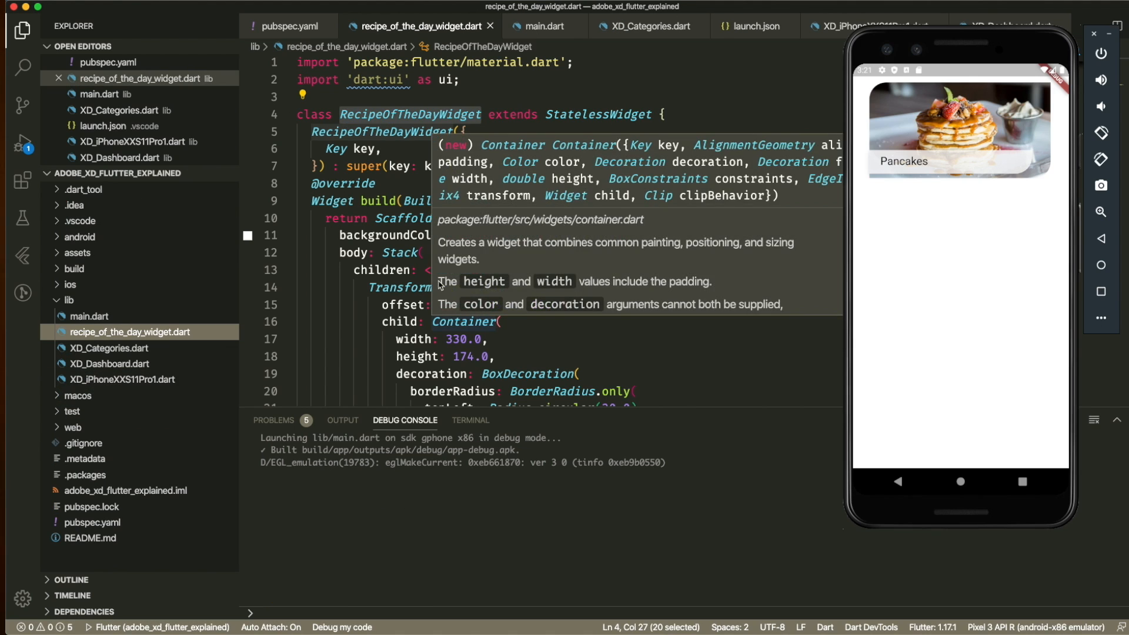
- Read through RecipeOfTheDayWidget's Scaffold, Stack of image card, label bar and Pancakes text
click(404, 219)
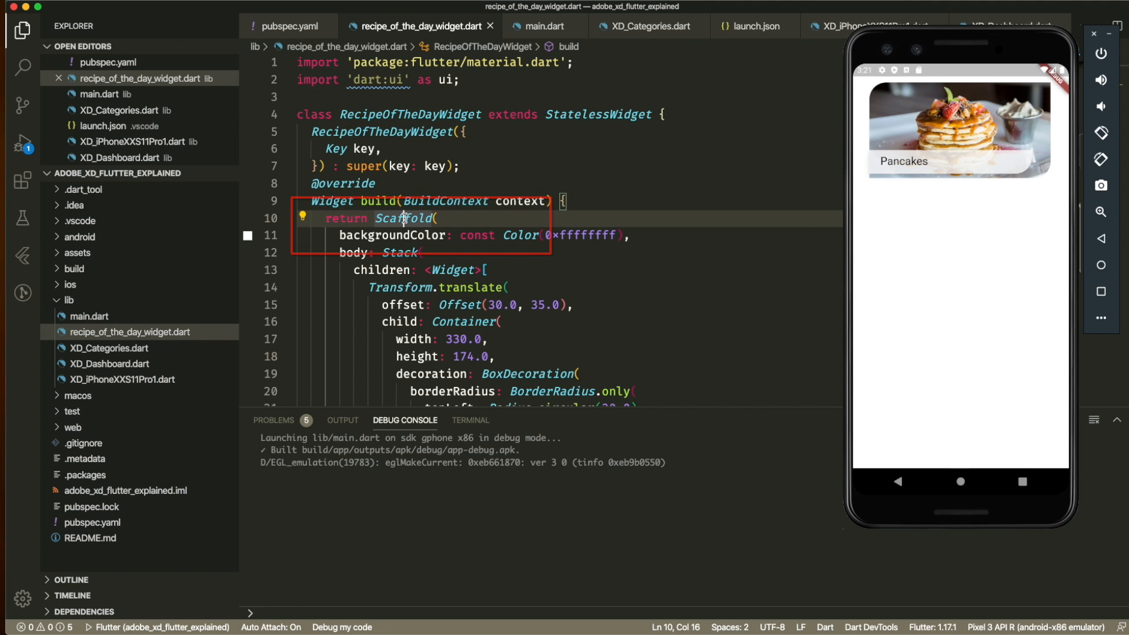
mouse_move(523, 248)
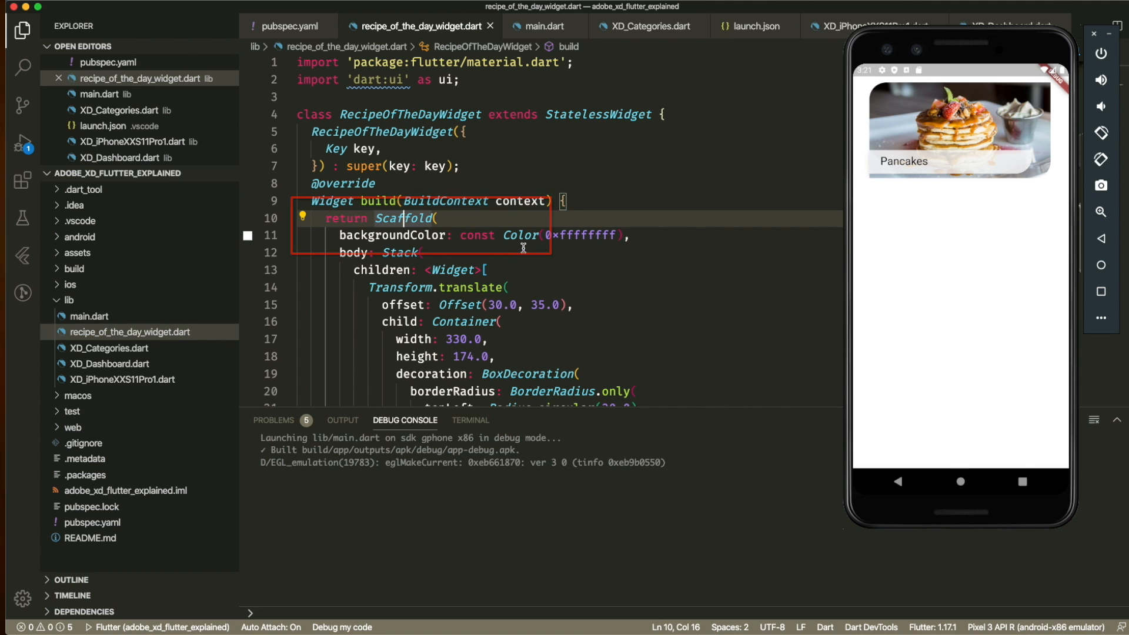
scroll(down, 3)
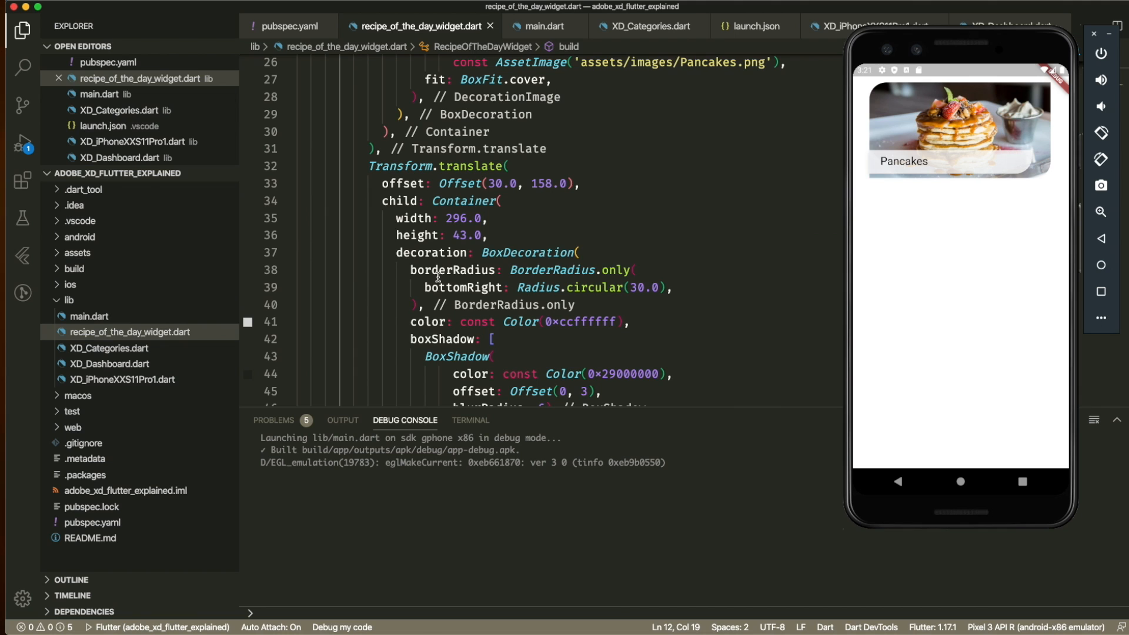
scroll(down, 3)
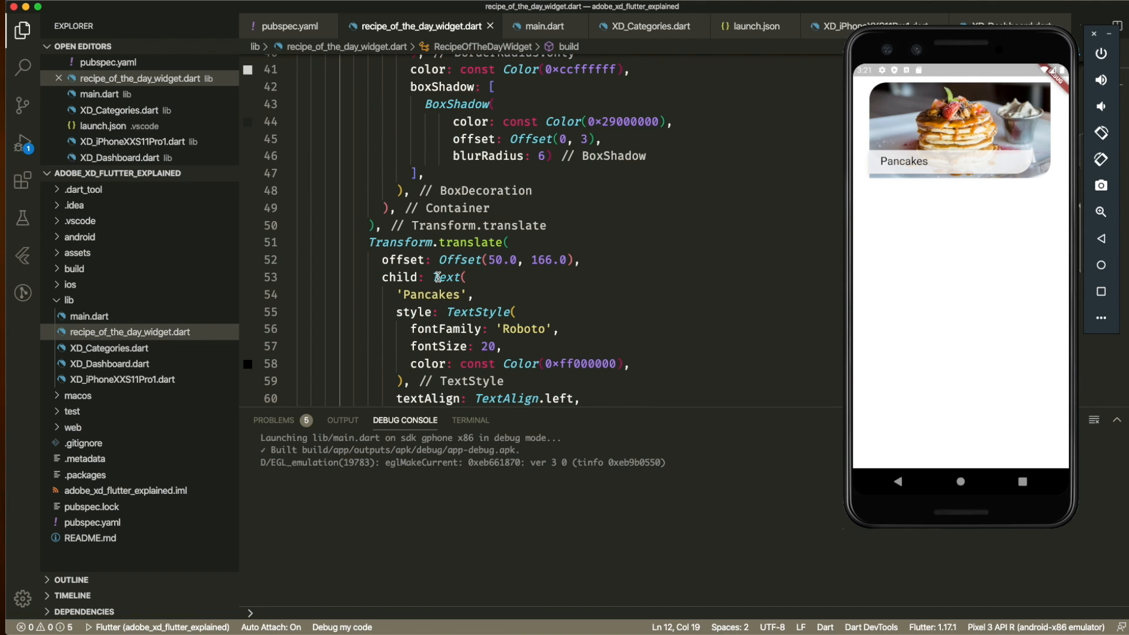
scroll(down, 3)
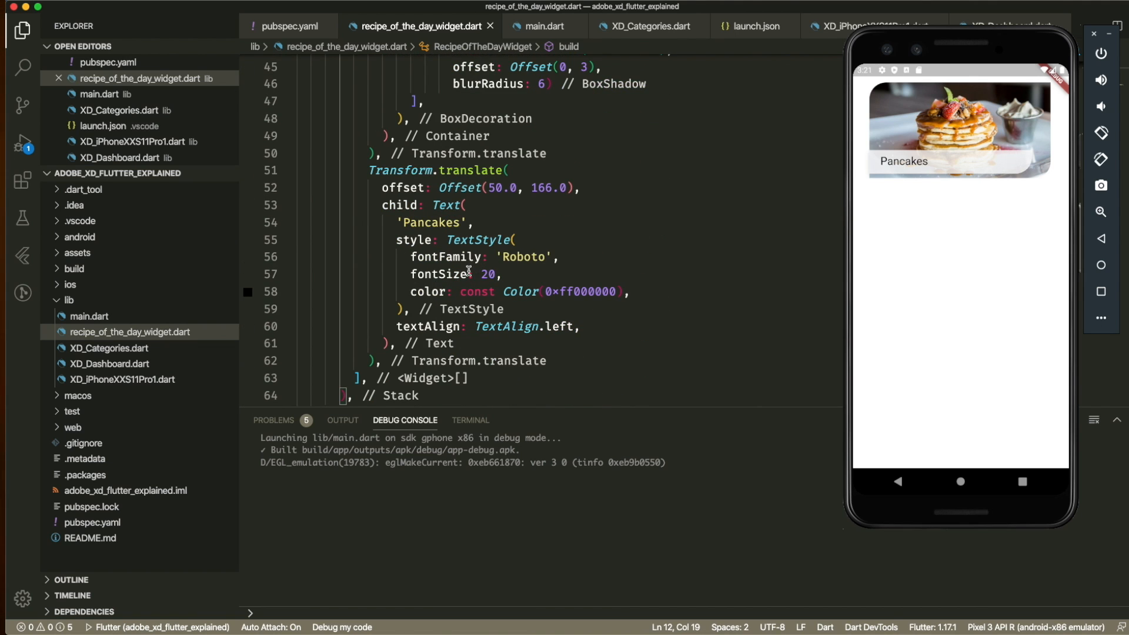